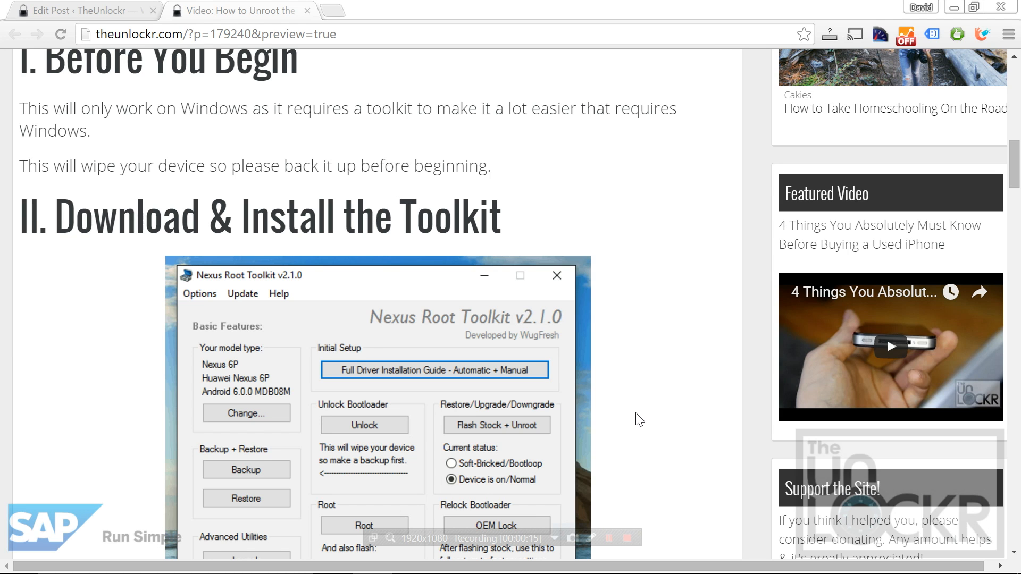
mouse_move(689, 350)
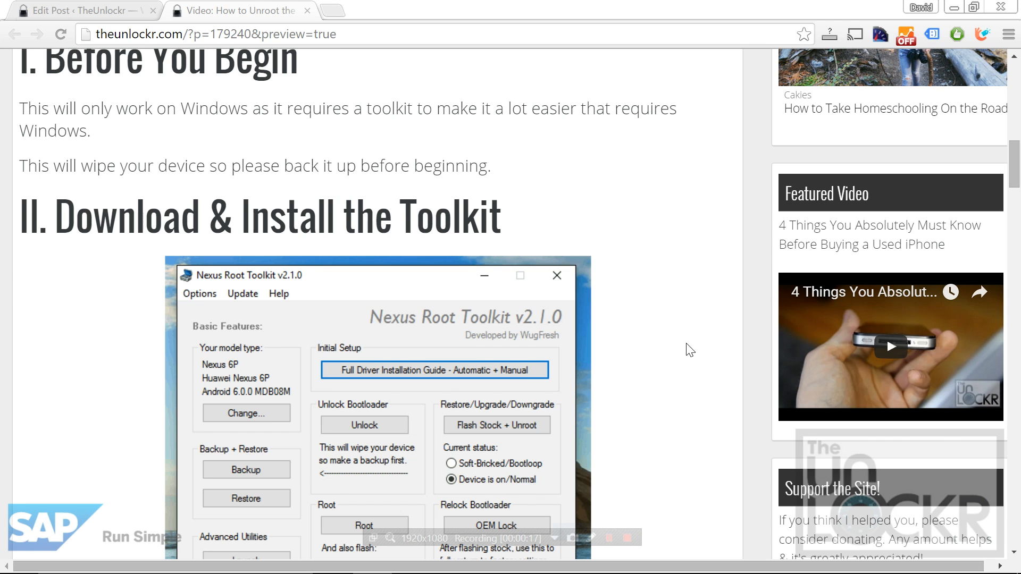
Scroll the wugfresh.com toolkit page down to its Download section with links and checksums
scroll("down", 3)
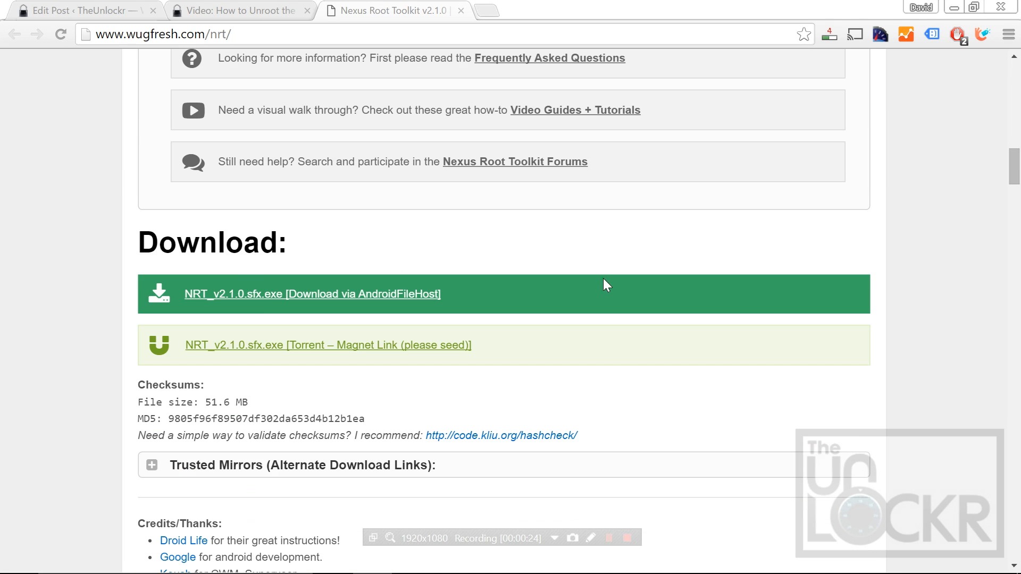
mouse_move(277, 300)
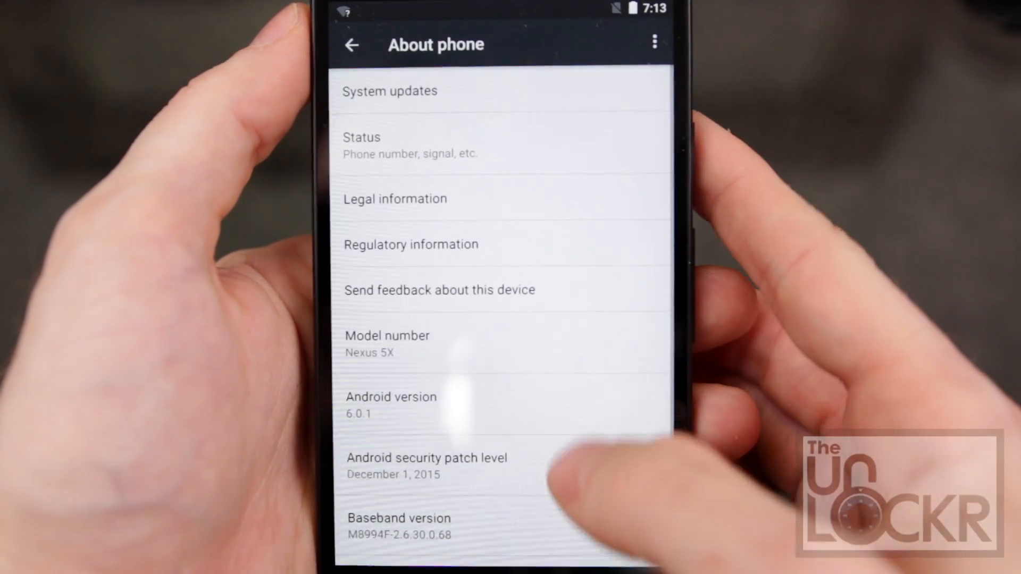
Tap Build number in About phone to confirm developer mode, go back and enter Developer options
scroll("up", 3)
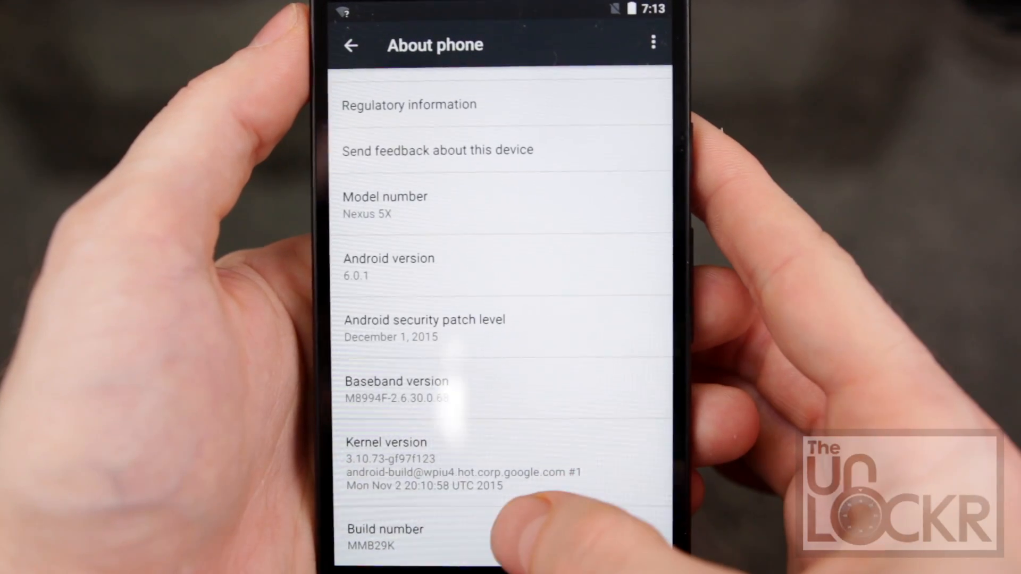
left_click(385, 538)
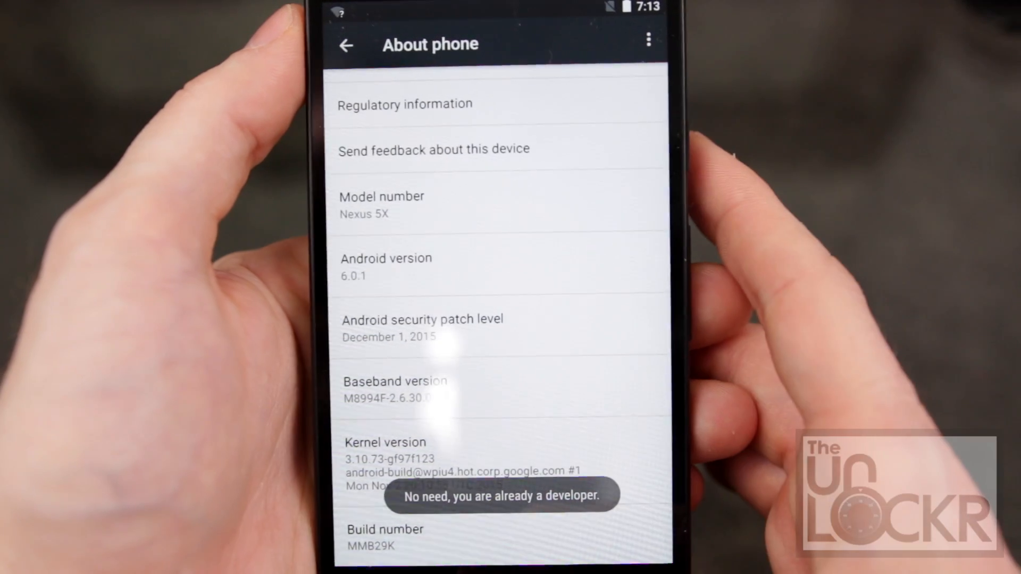
left_click(345, 45)
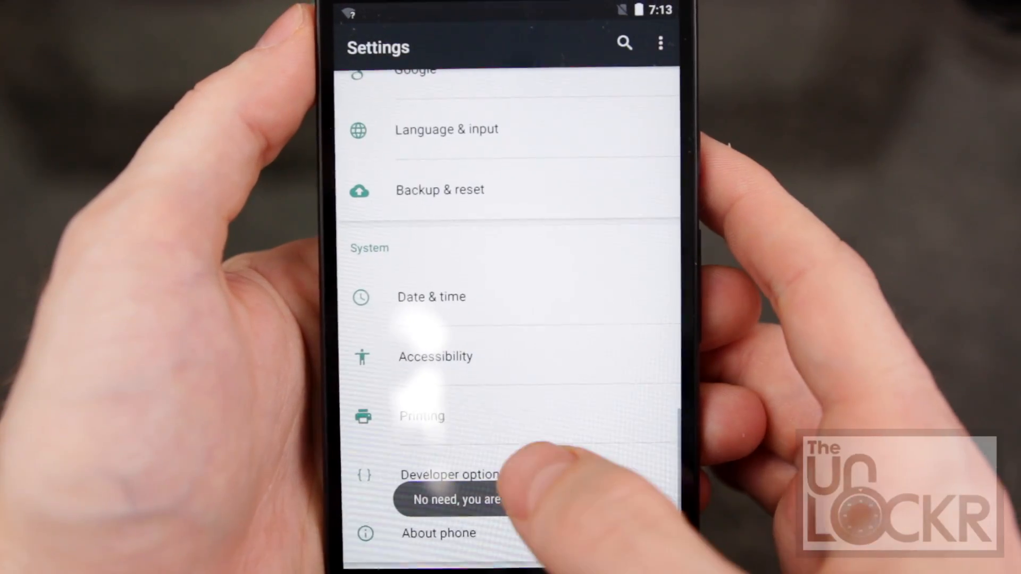
left_click(448, 474)
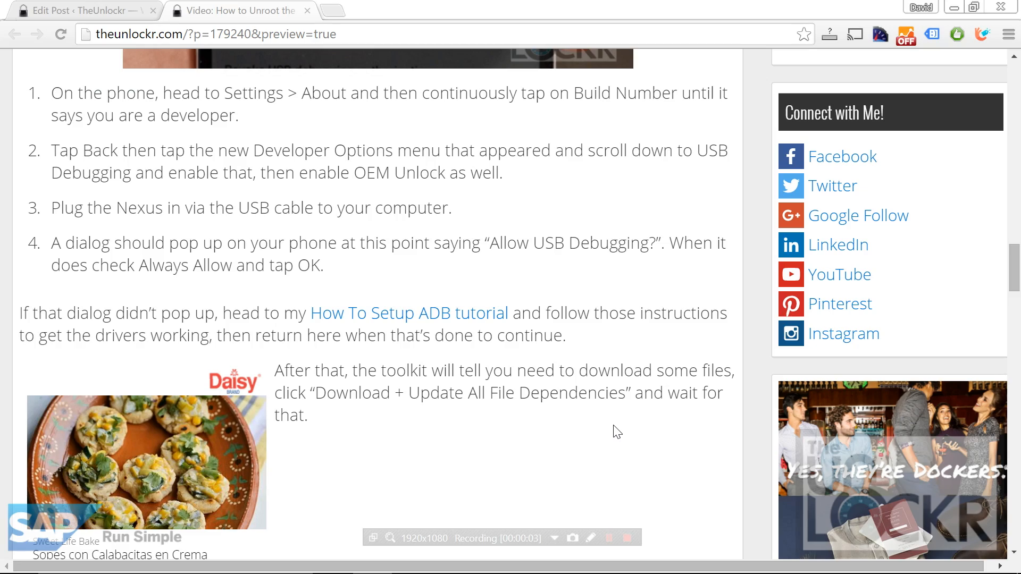
mouse_move(593, 402)
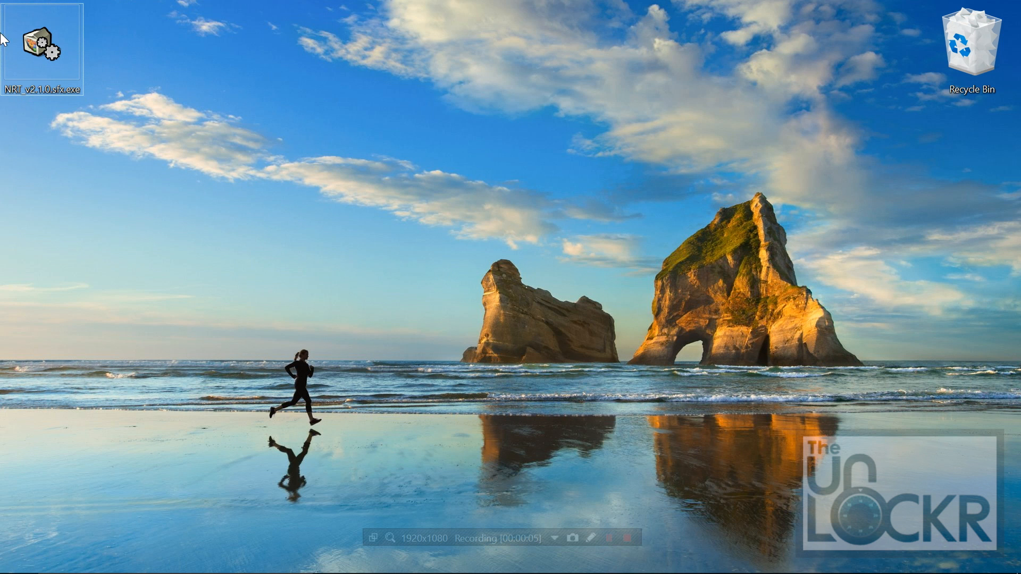
Install Nexus Root Toolkit as administrator and launch it from the desktop shortcut
right_click(40, 39)
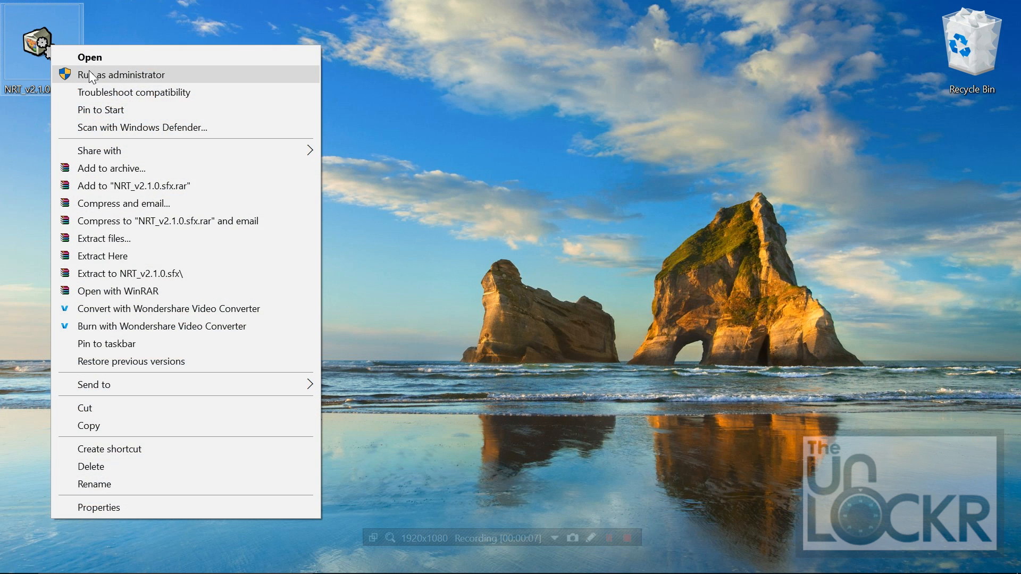
left_click(120, 75)
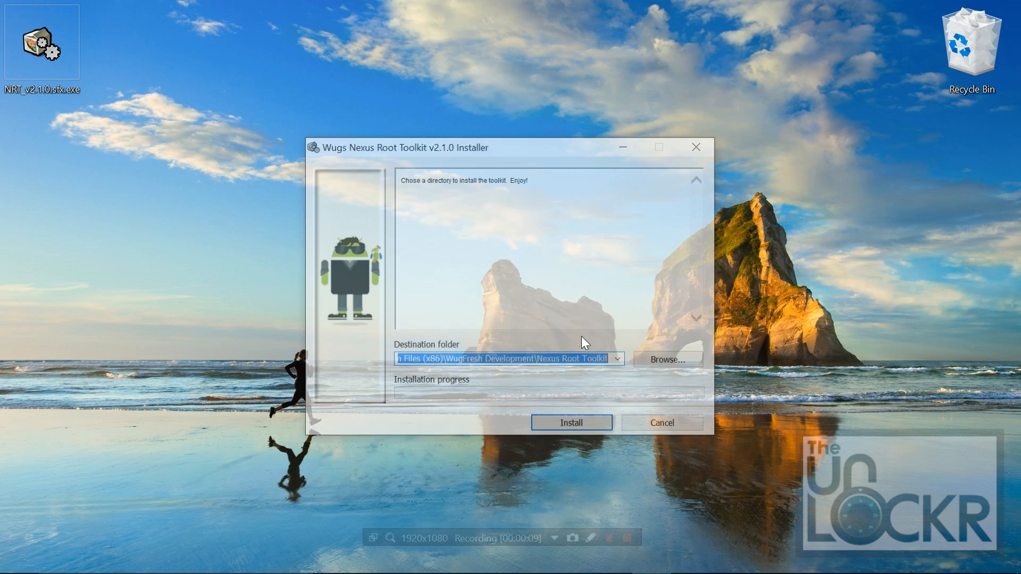
left_click(571, 422)
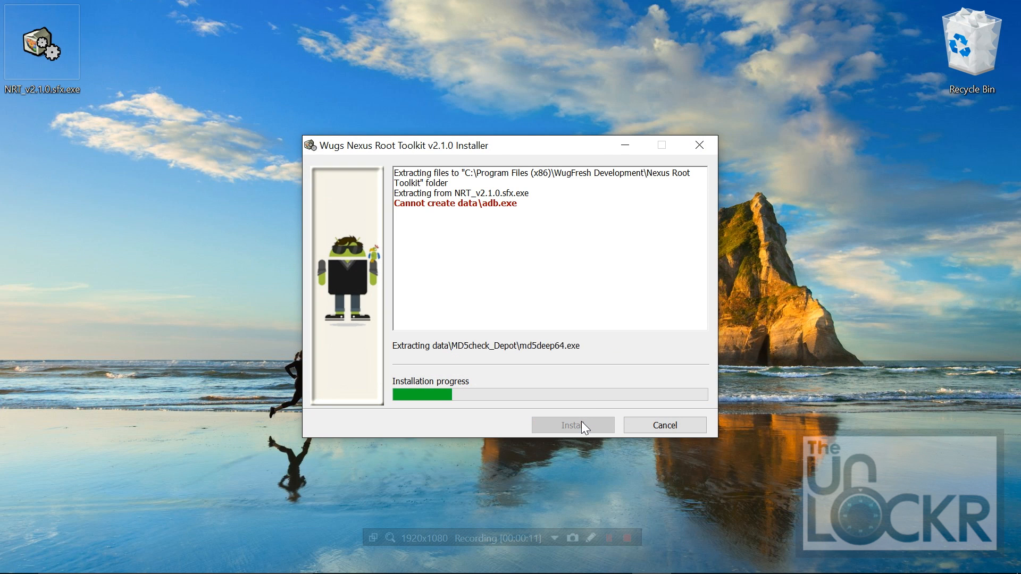
left_click(572, 425)
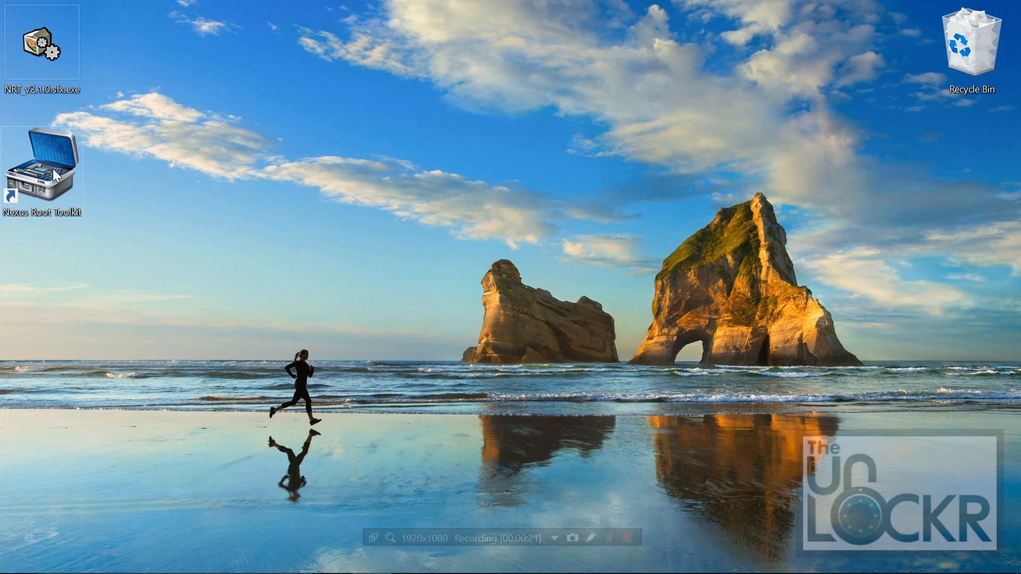
double_click(42, 165)
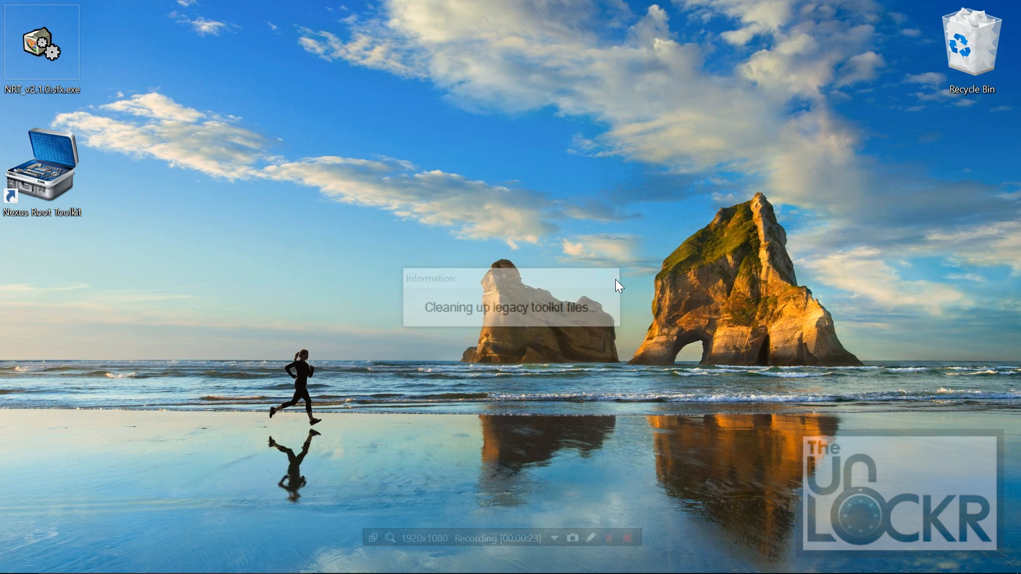
Select Nexus 5X (LG H790, H791) with Android 6.0.1 build MMB29K and apply the configuration
left_click(644, 254)
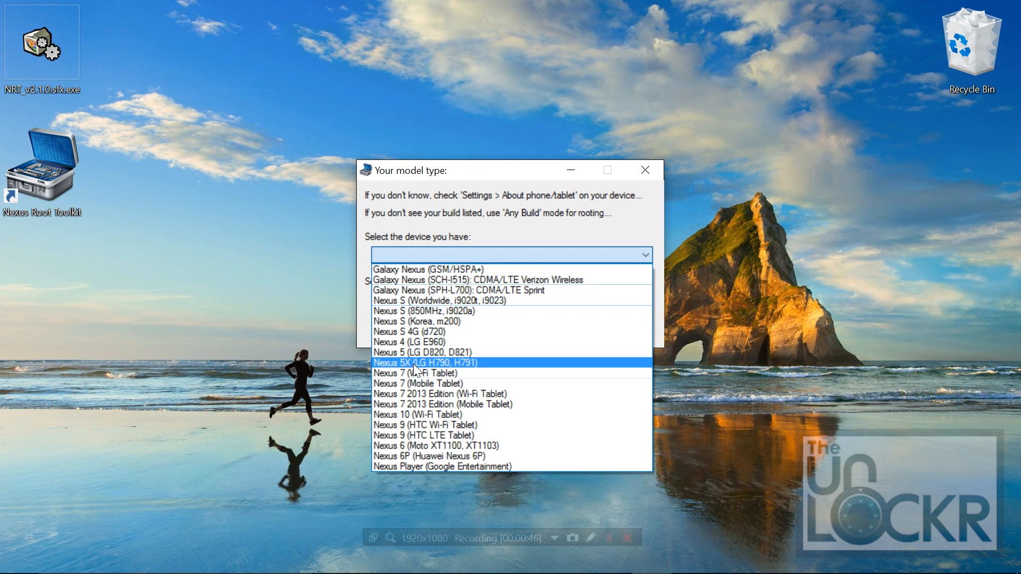
left_click(425, 363)
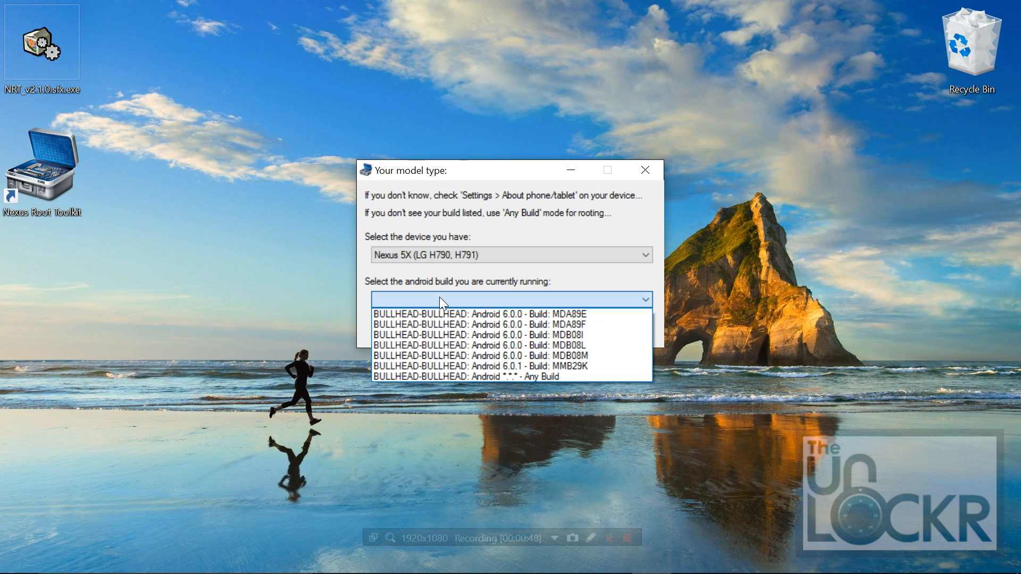
left_click(485, 366)
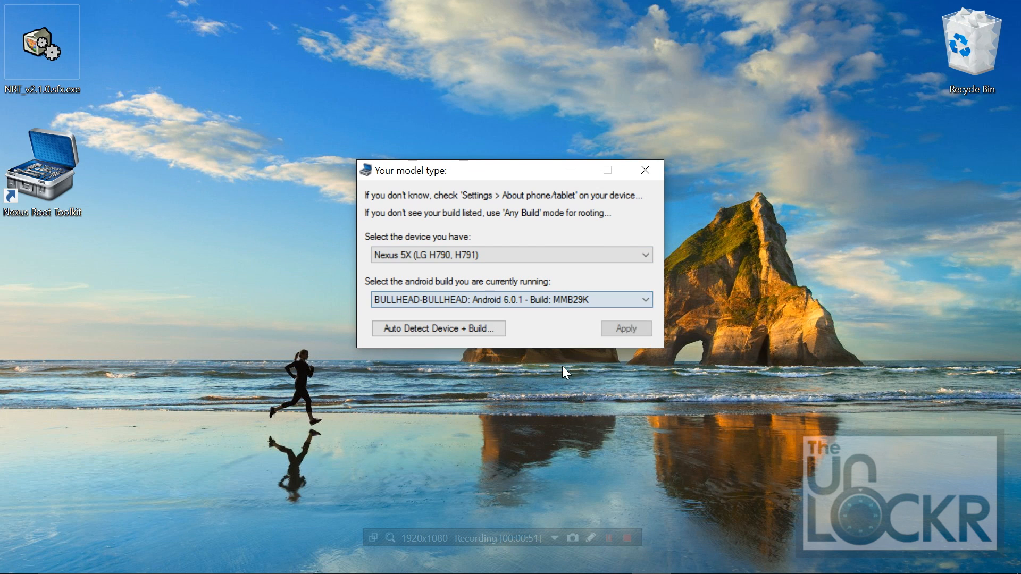
left_click(624, 328)
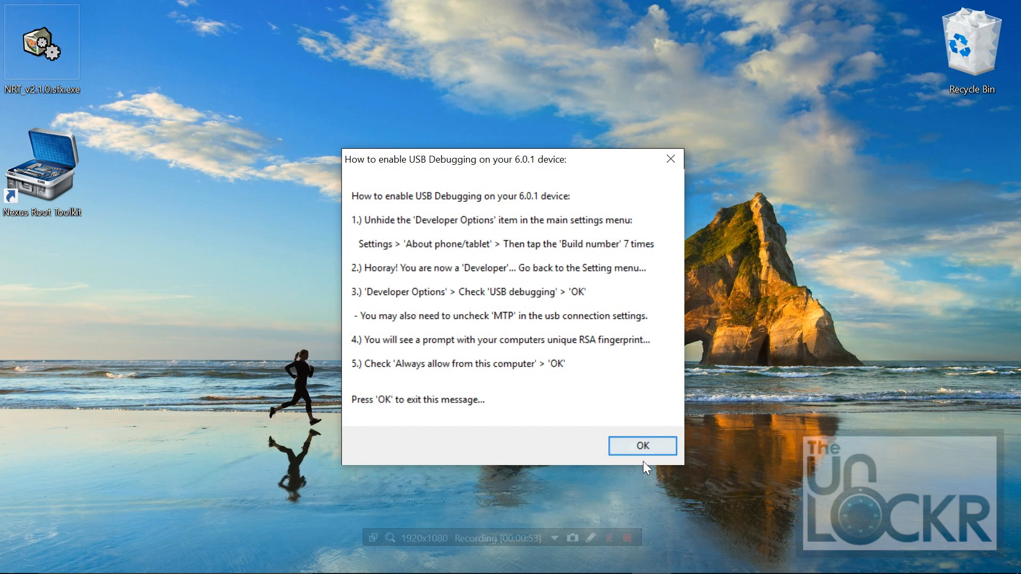
left_click(642, 446)
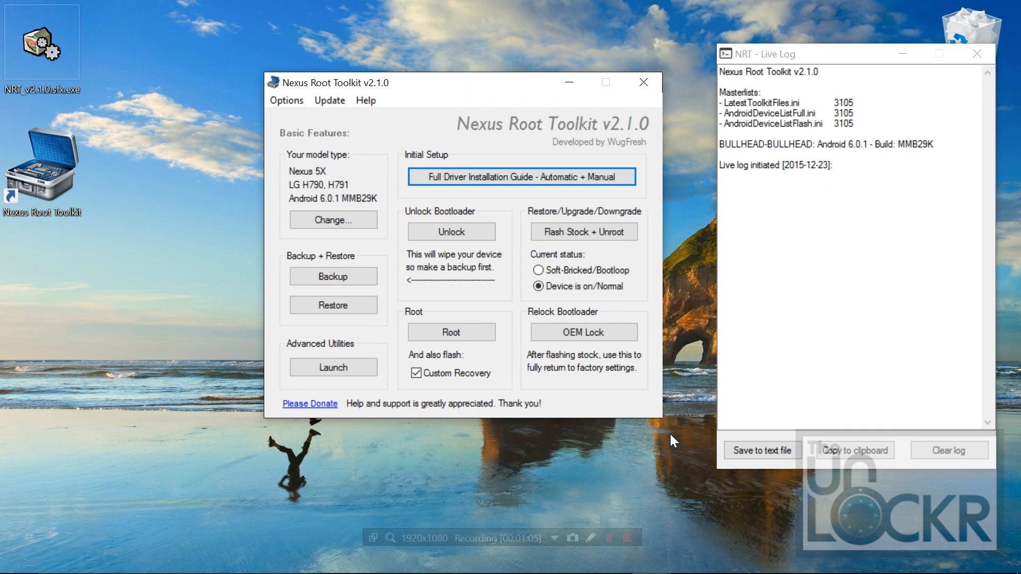
mouse_move(506, 346)
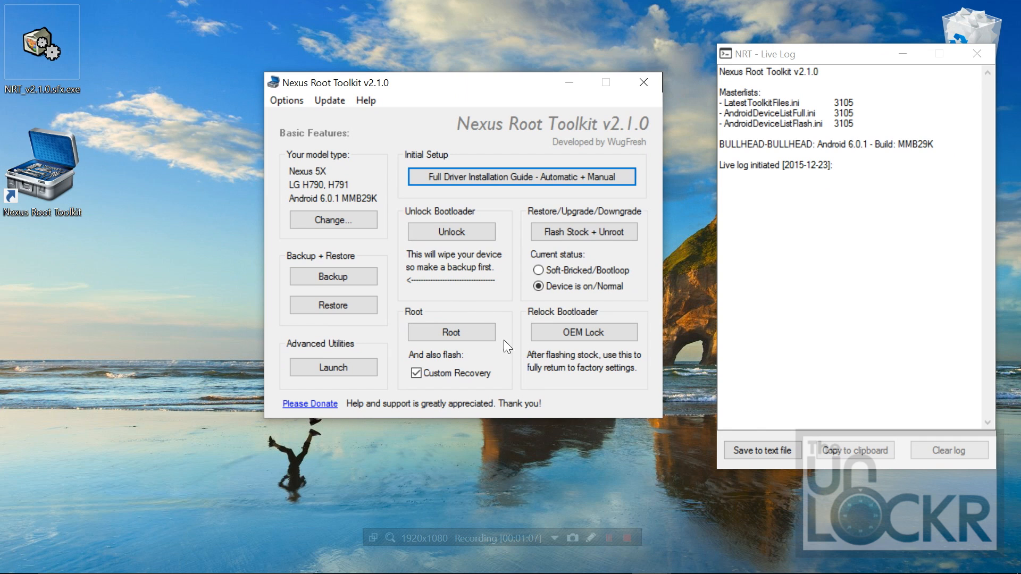
mouse_move(584, 232)
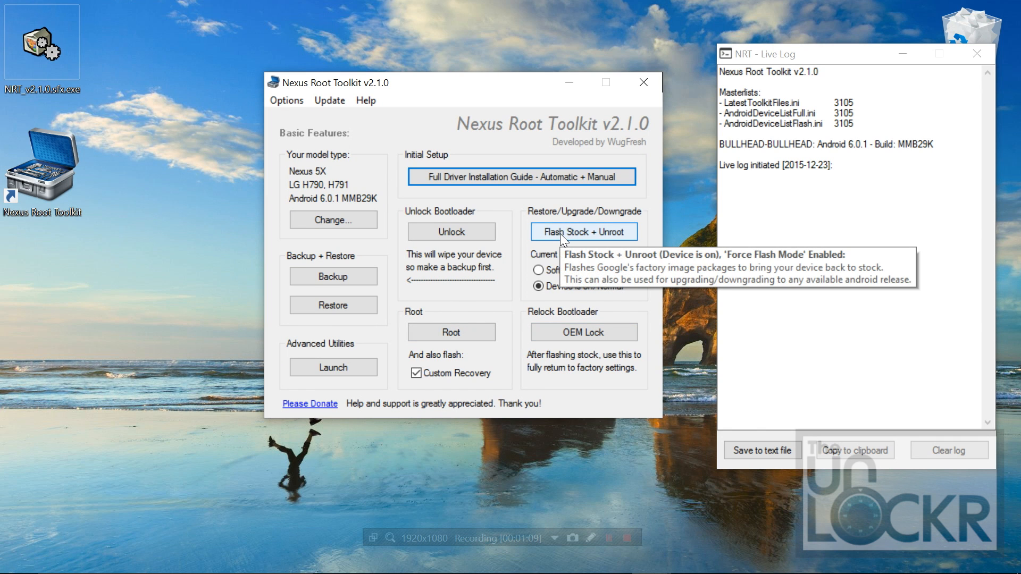
mouse_move(553, 289)
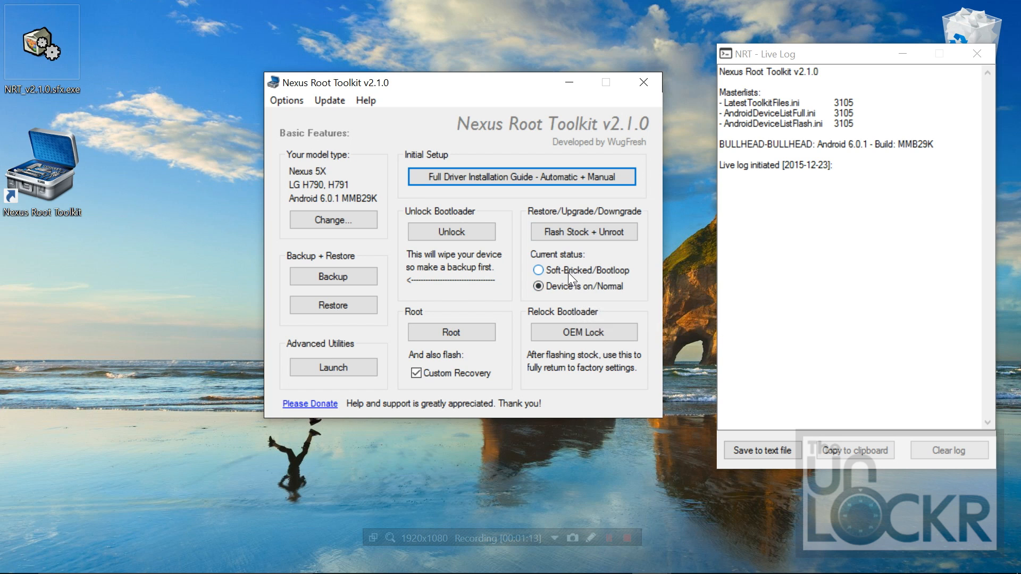
mouse_move(573, 275)
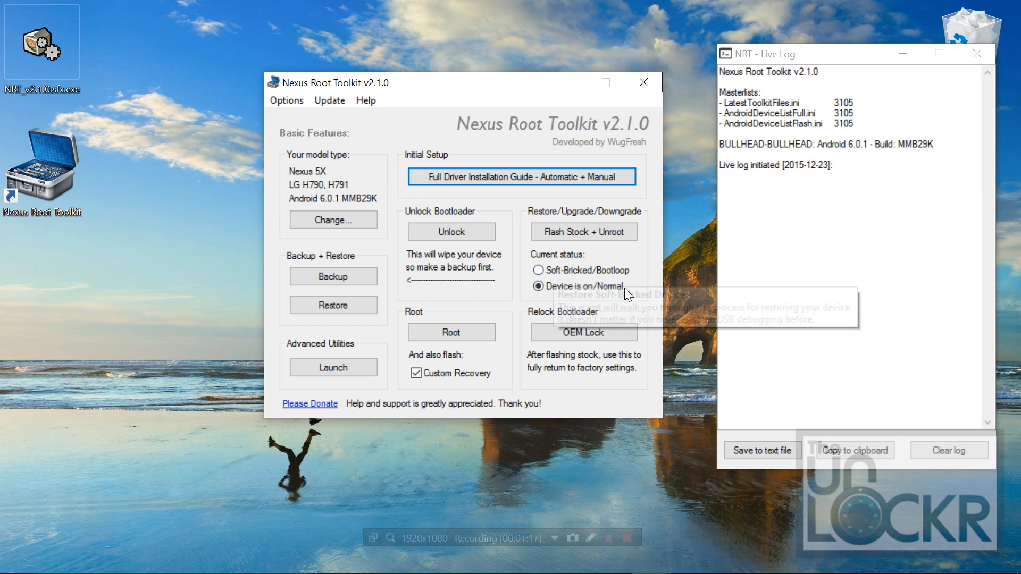
mouse_move(583, 232)
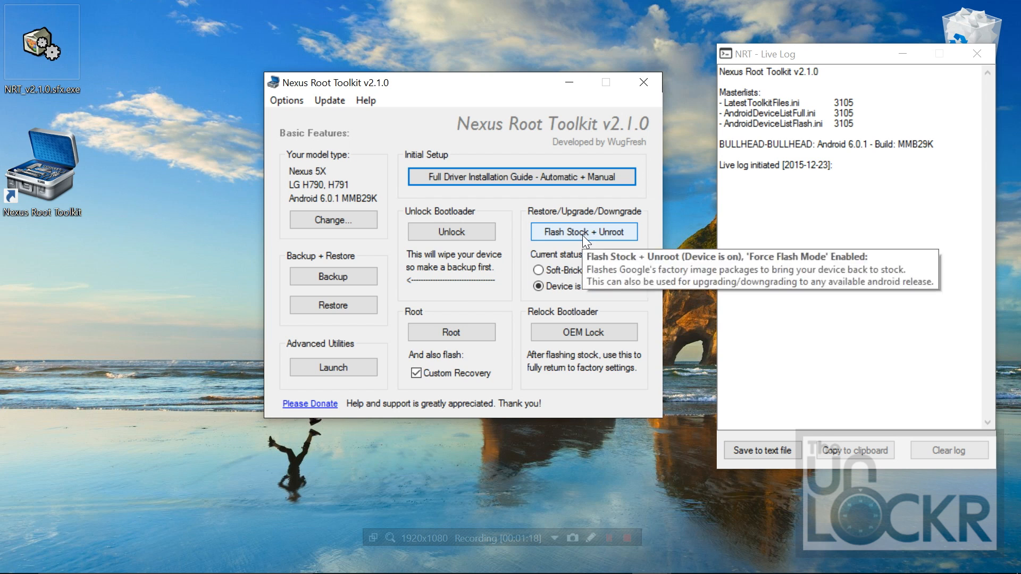
Run Flash Stock + Unroot, accept the wipe warning and choose automatic download of the MMB29K image
left_click(583, 231)
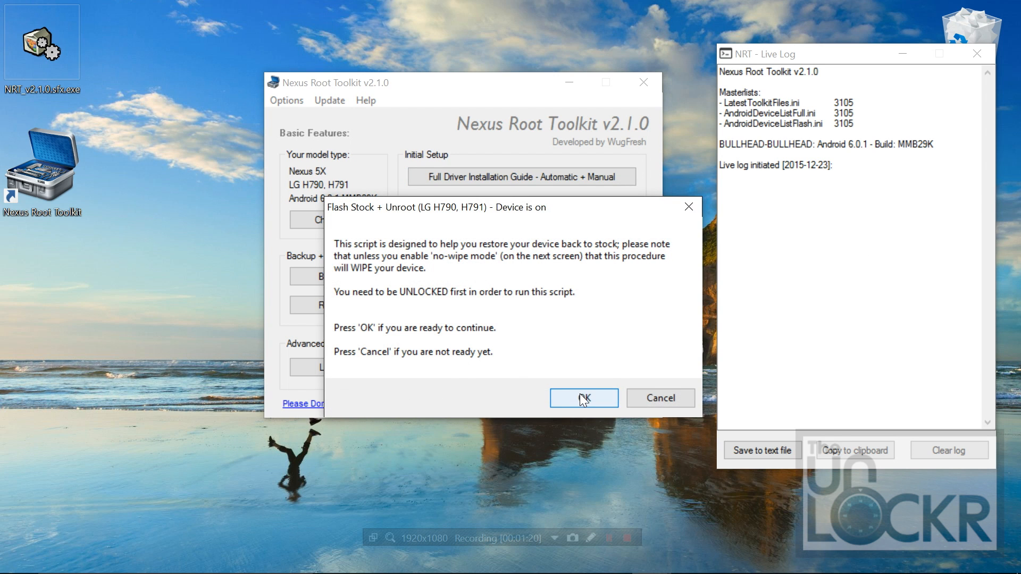
left_click(583, 398)
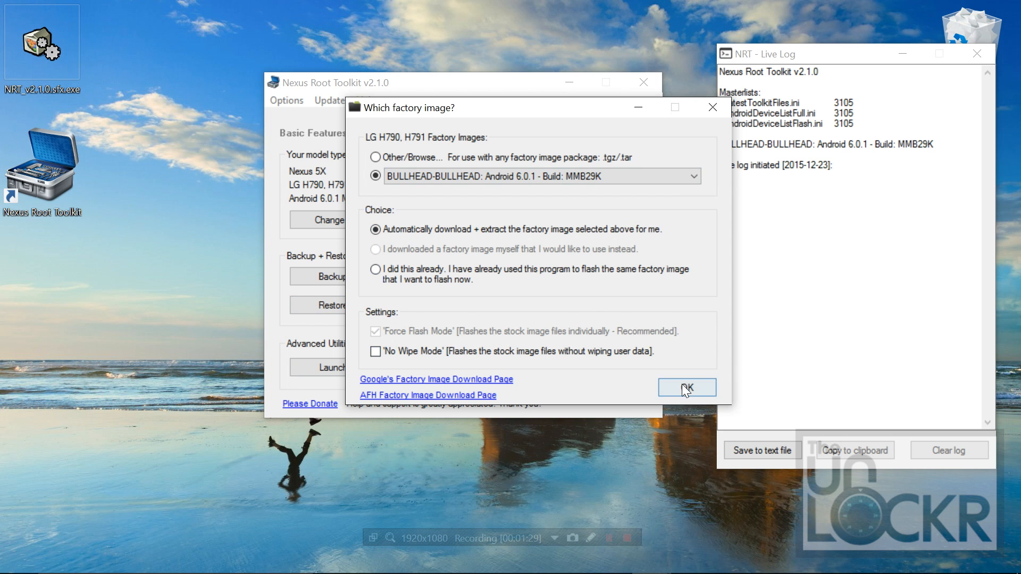
left_click(685, 387)
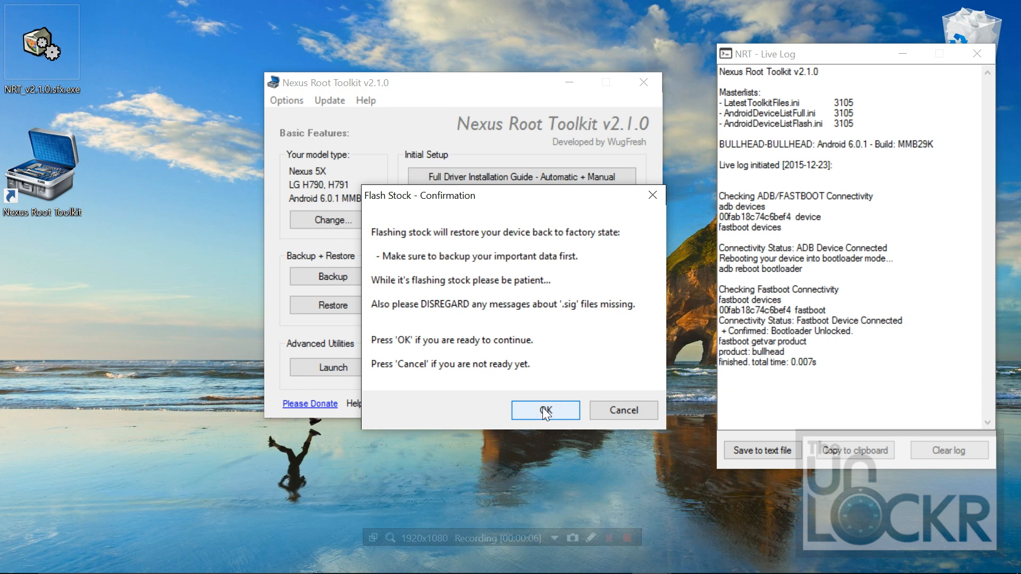
Confirm the Flash Stock dialog and dismiss the post-flash boot instructions once flashing completes
left_click(544, 411)
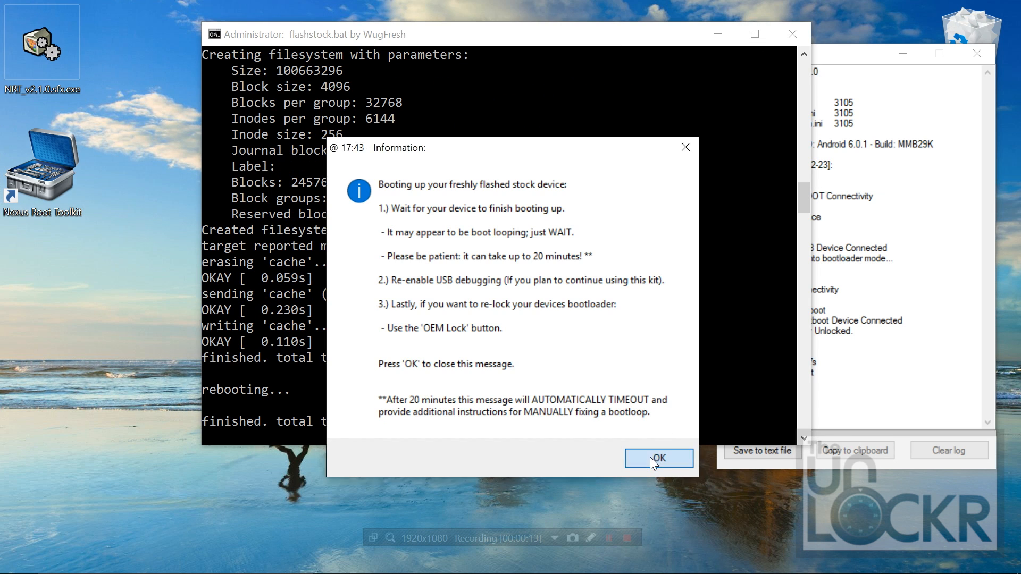
left_click(658, 457)
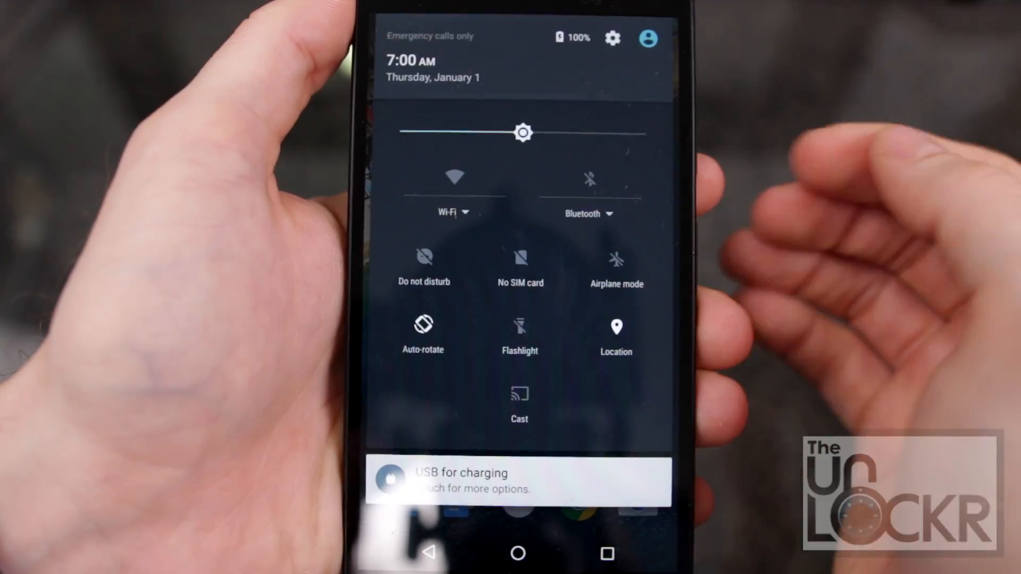
Re-enable developer options via Build number on the stock phone and switch USB debugging on
left_click(612, 37)
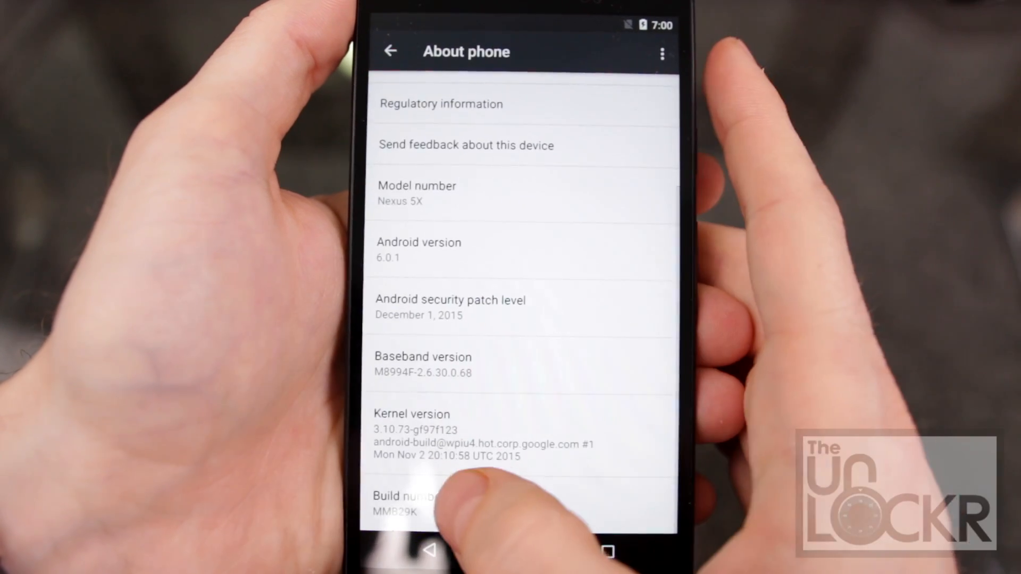
left_click(396, 501)
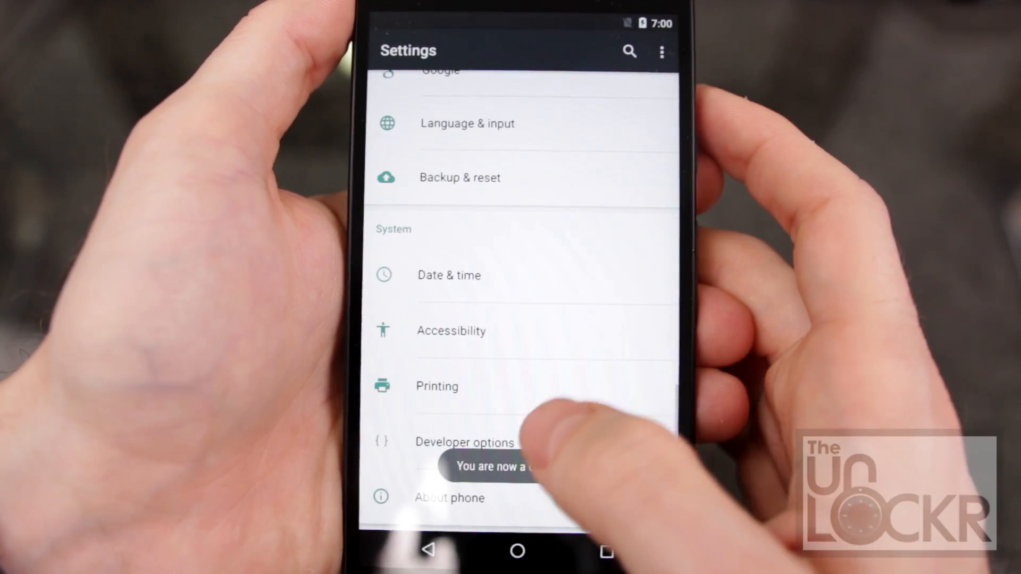
left_click(465, 442)
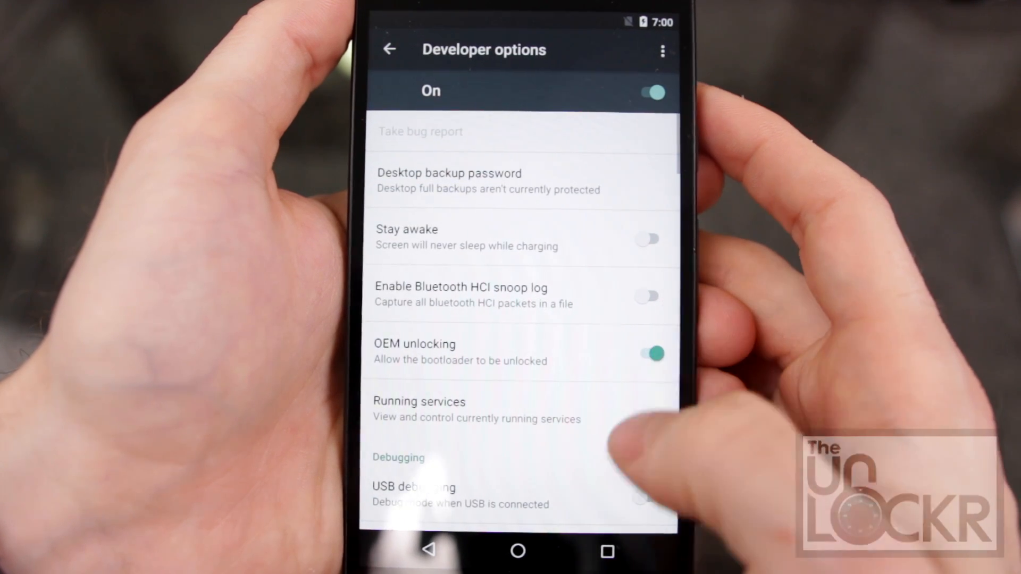
scroll("down", 3)
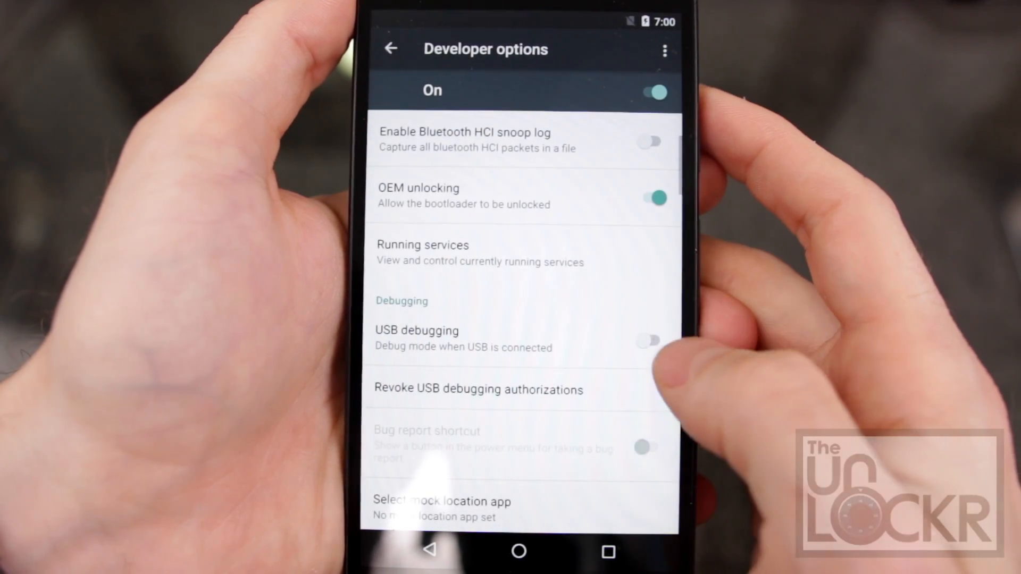
left_click(654, 339)
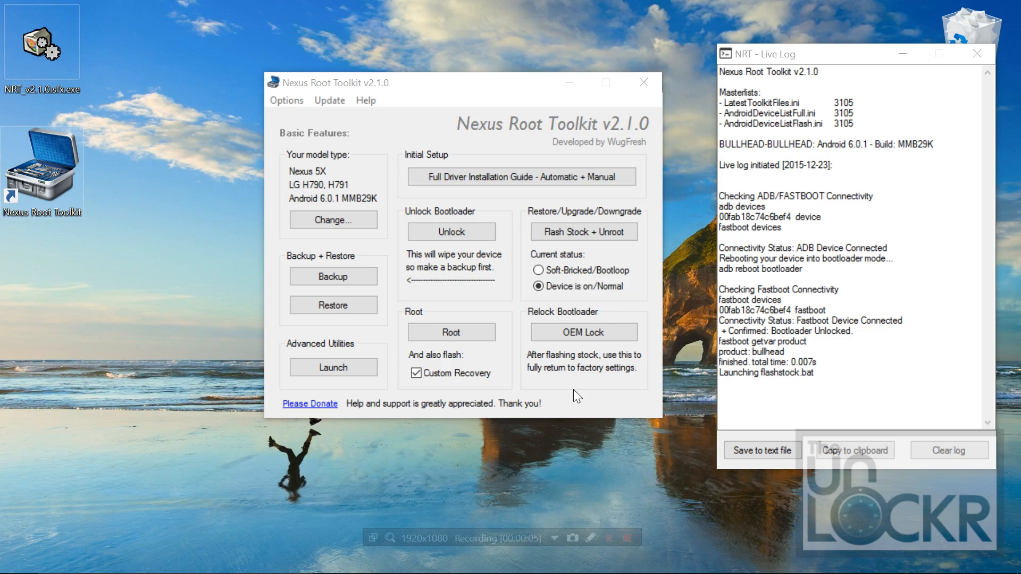
mouse_move(578, 387)
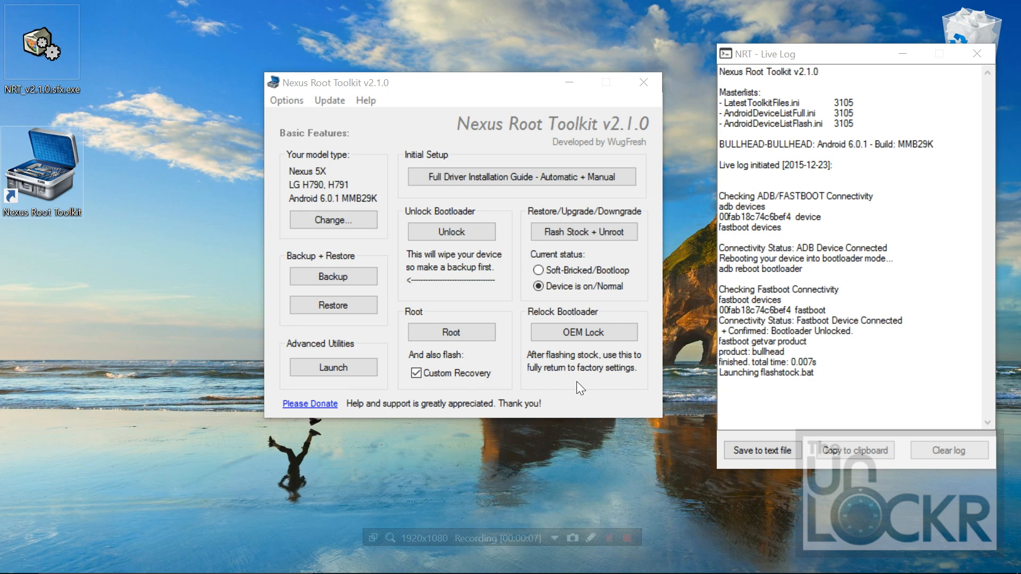
mouse_move(636, 380)
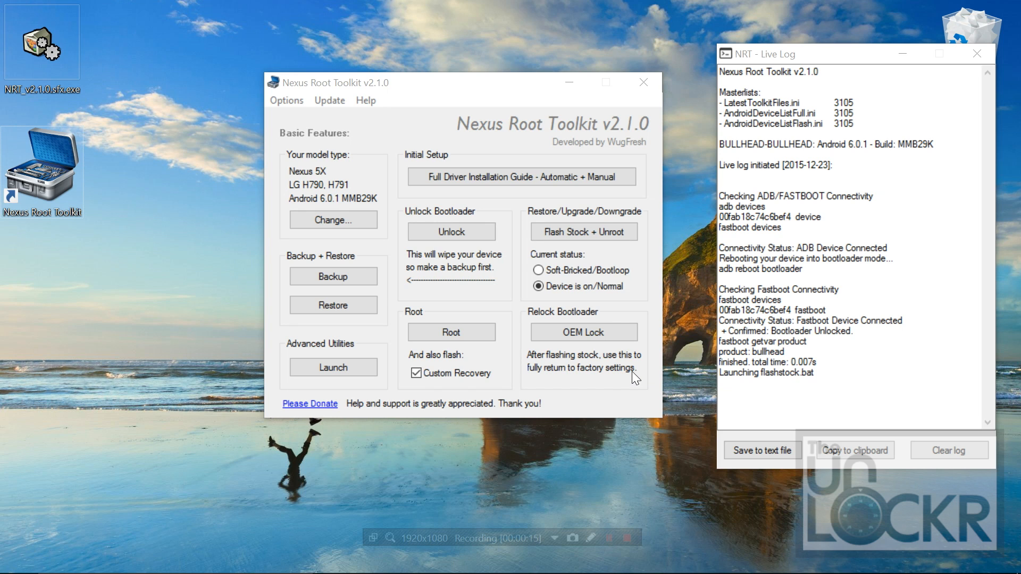
mouse_move(629, 369)
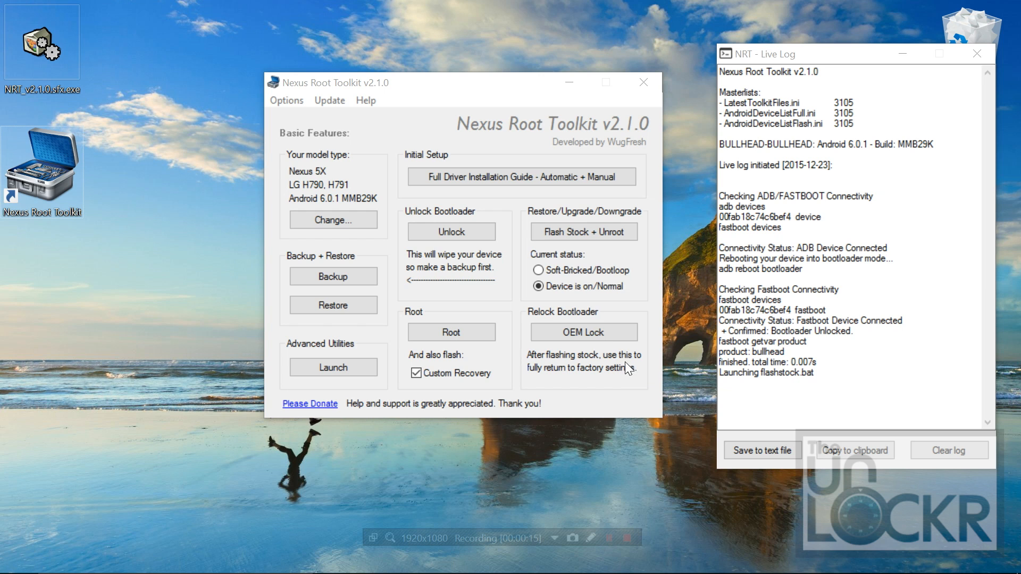
mouse_move(584, 332)
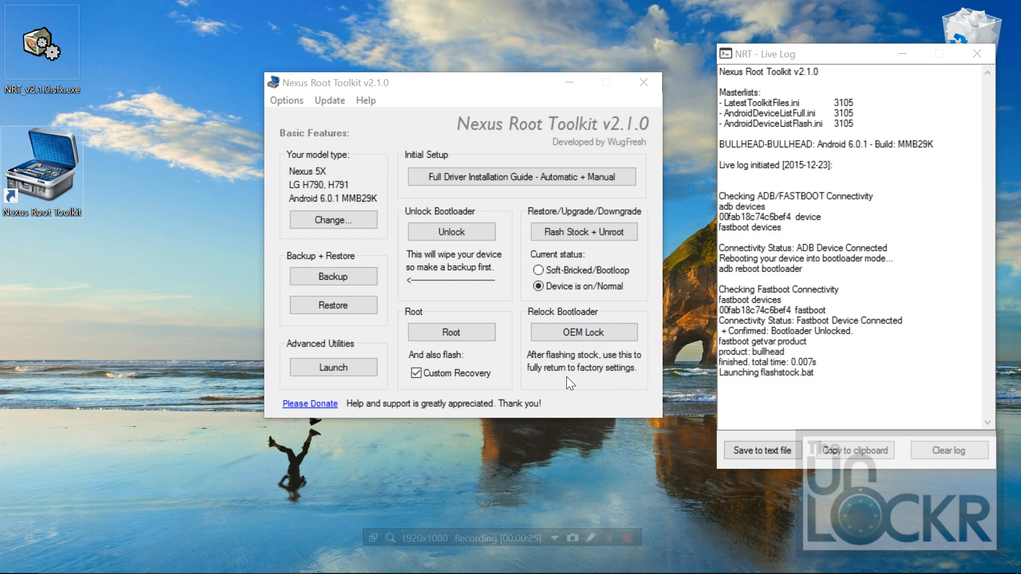
mouse_move(474, 124)
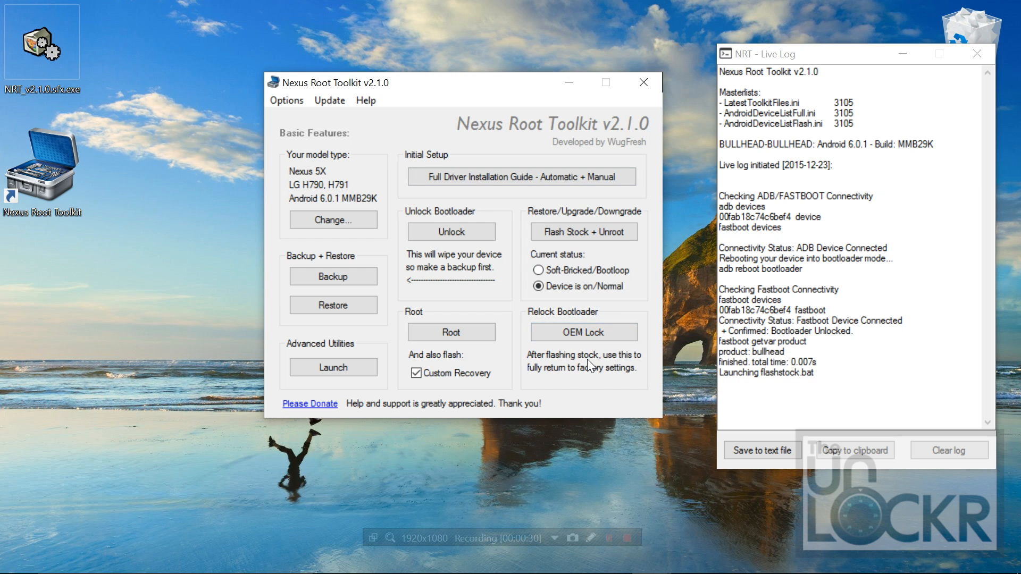
mouse_move(583, 332)
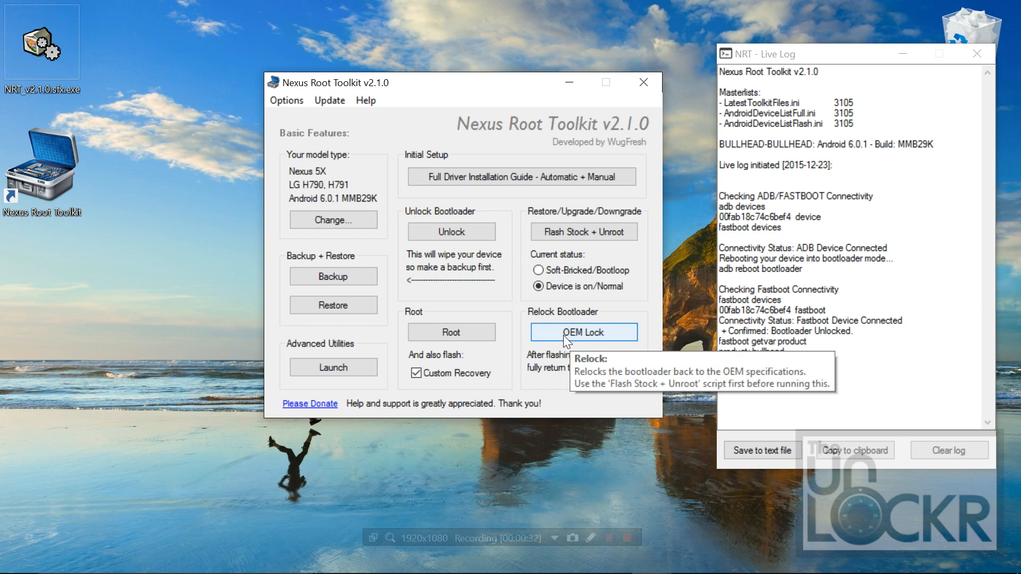
Start OEM Lock under Relock Bootloader to bring up its introduction dialog
left_click(583, 332)
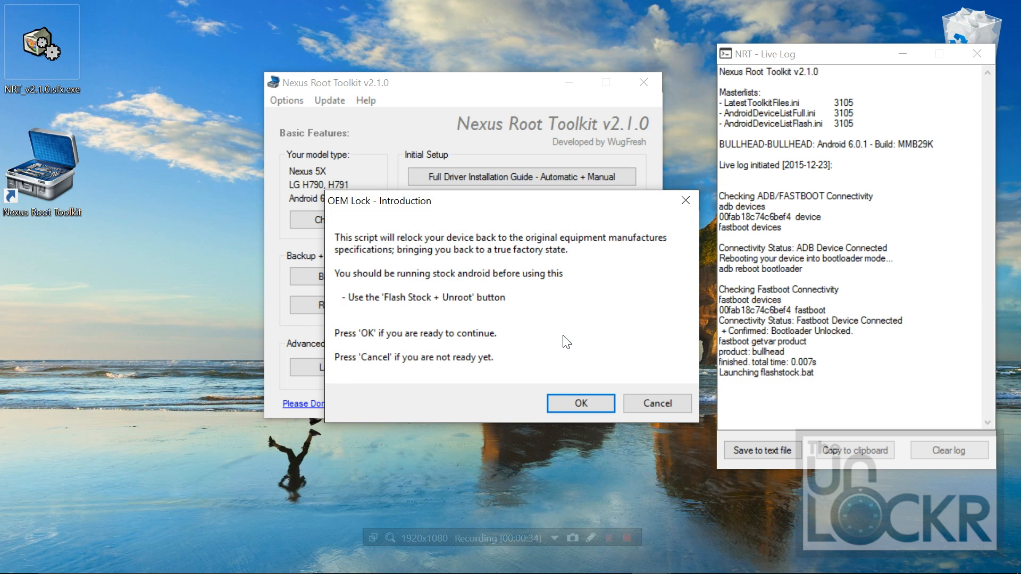